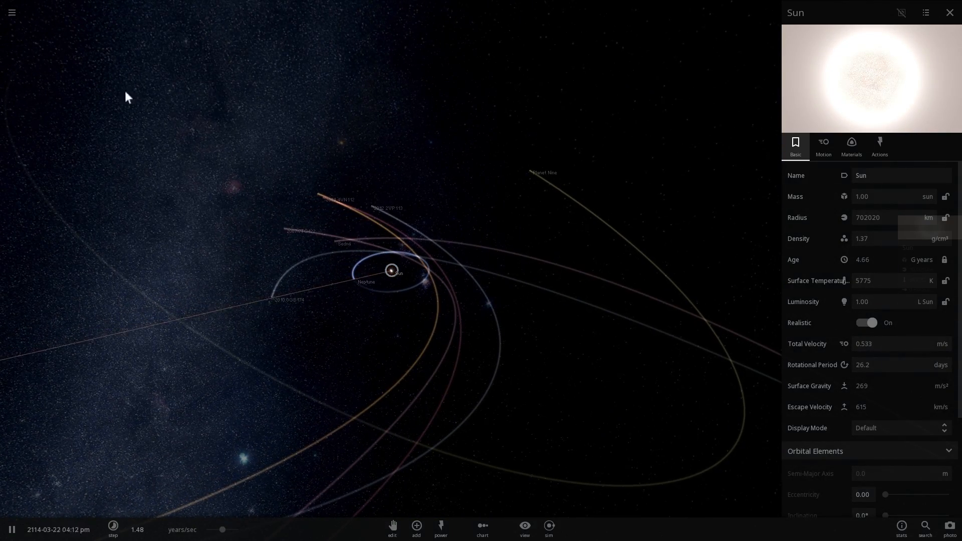
- Choose Open from the main menu to load a different saved simulation
click(12, 12)
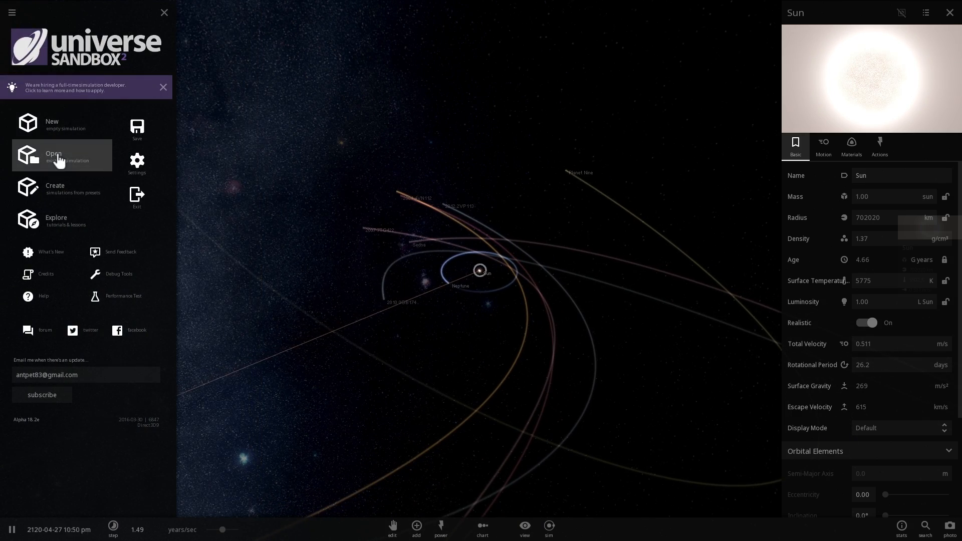
click(53, 153)
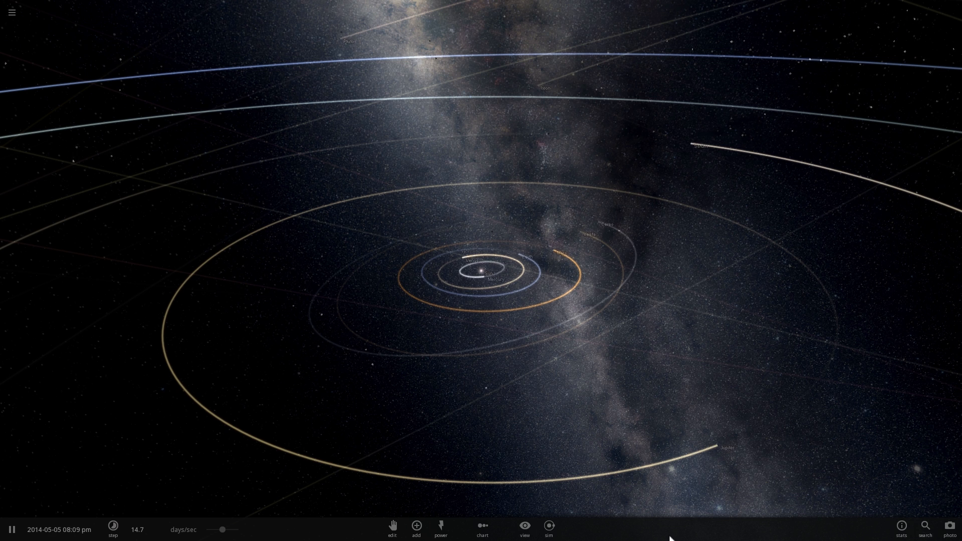
- Search the add-object catalogue for '2mass j' entries, then select a body near the Sun
click(415, 526)
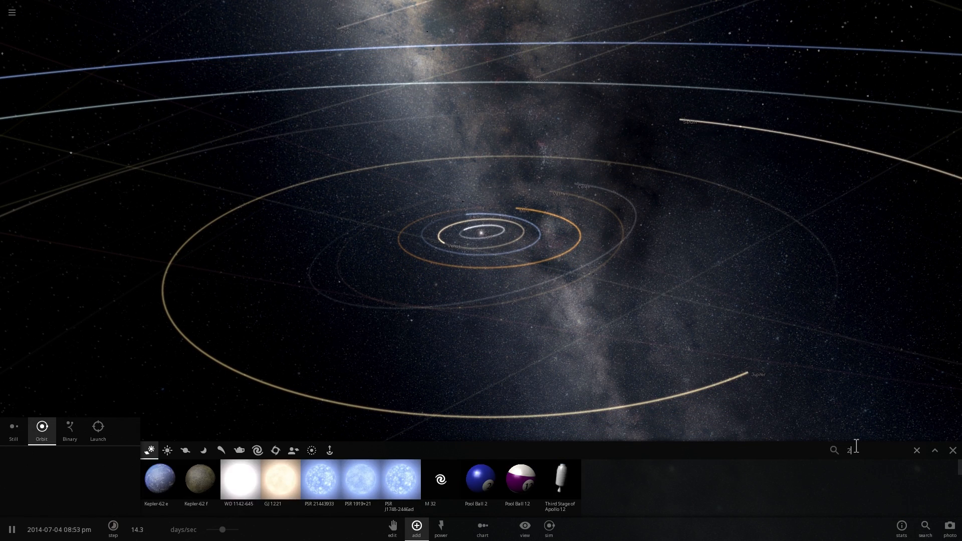
text(mass j)
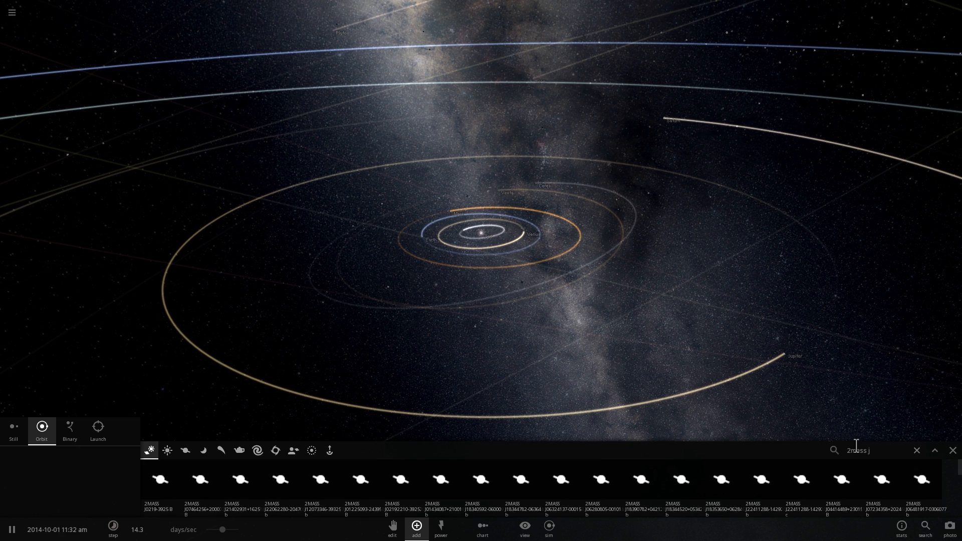
text(21)
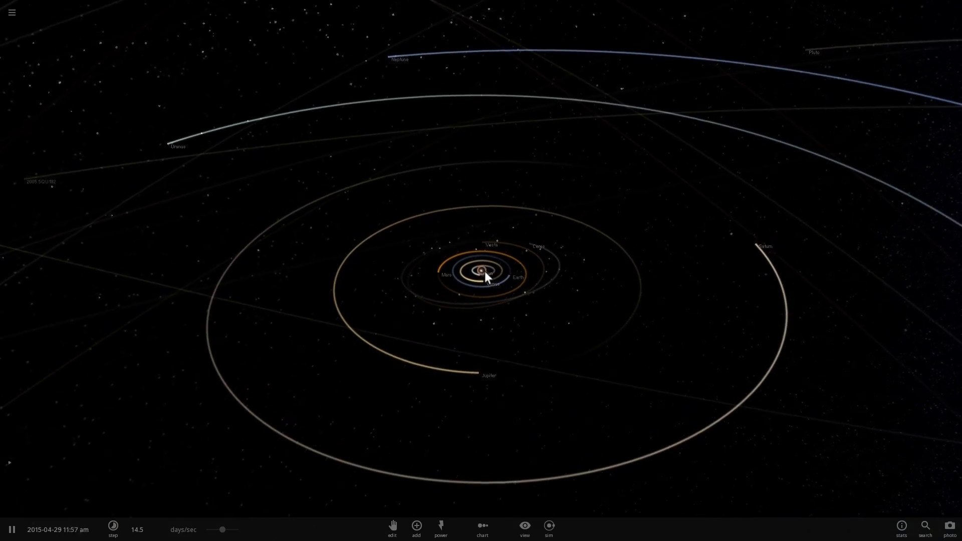
click(508, 269)
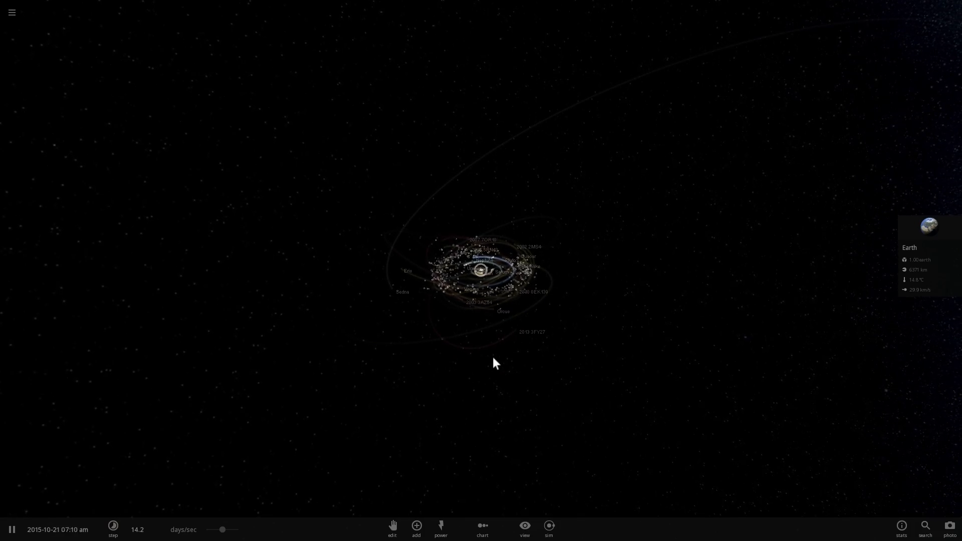
- Switch to Edit mode and choose Random Gas Giant from the add-object catalogue
click(392, 526)
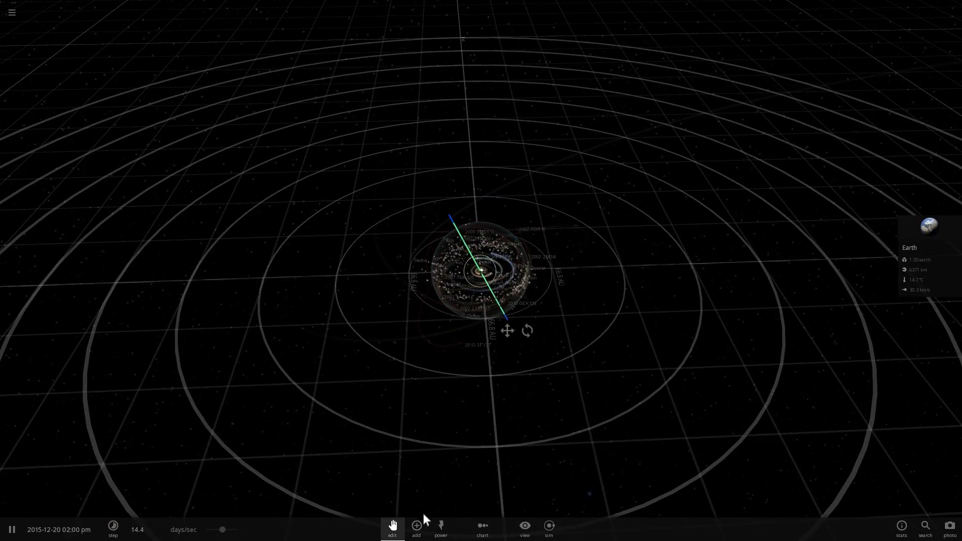
click(416, 527)
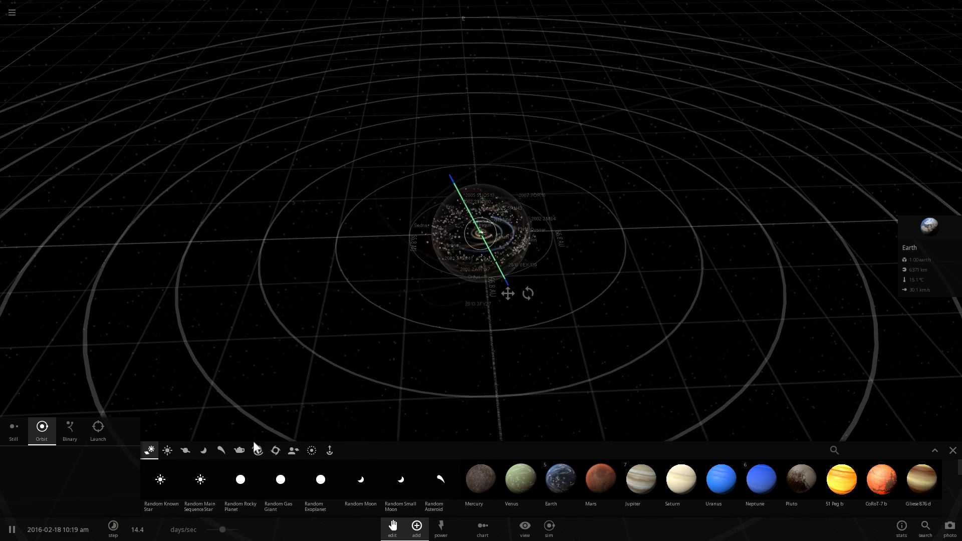
mouse_move(221, 450)
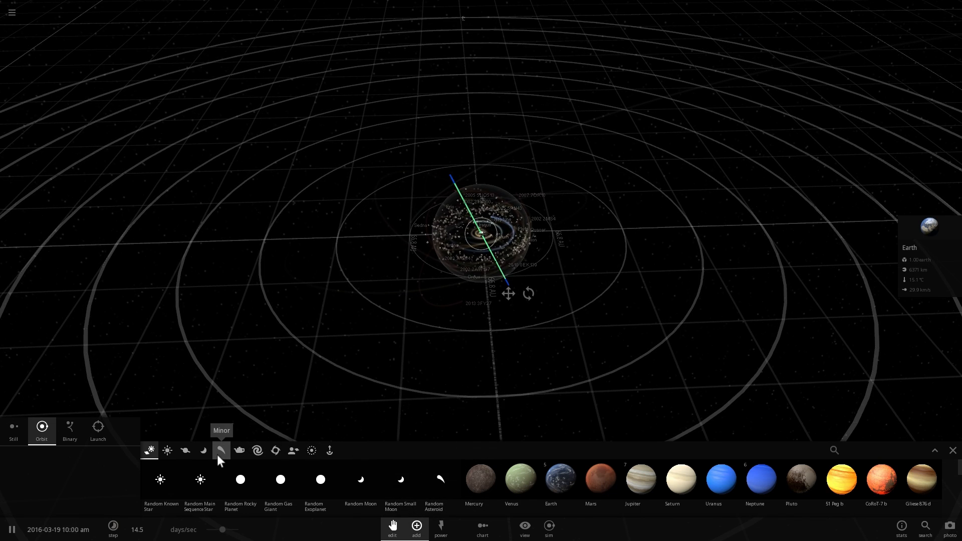
mouse_move(480, 479)
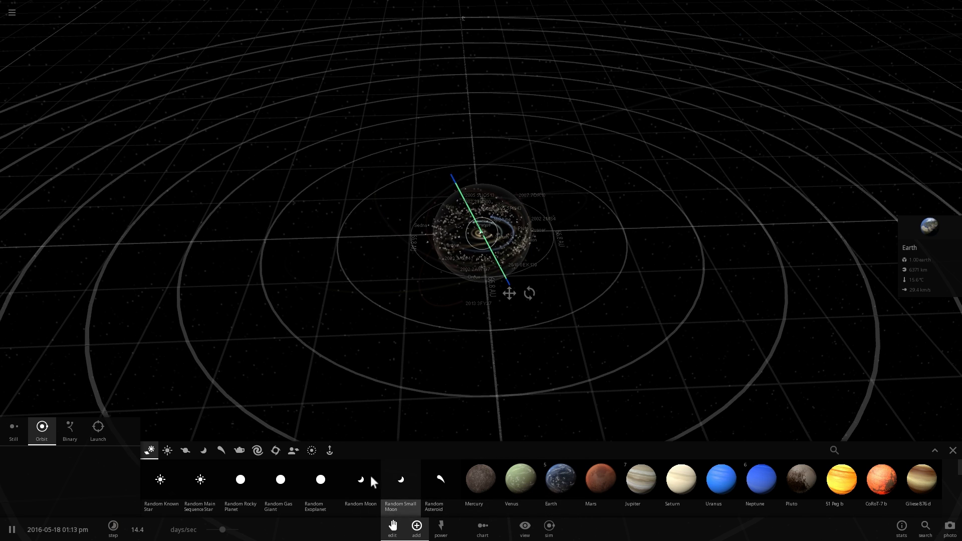
mouse_move(199, 485)
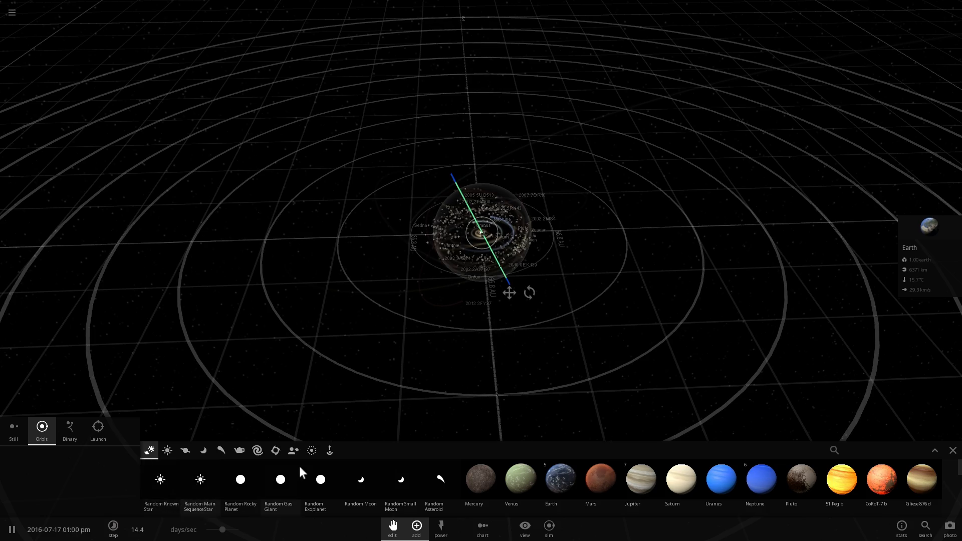
click(280, 486)
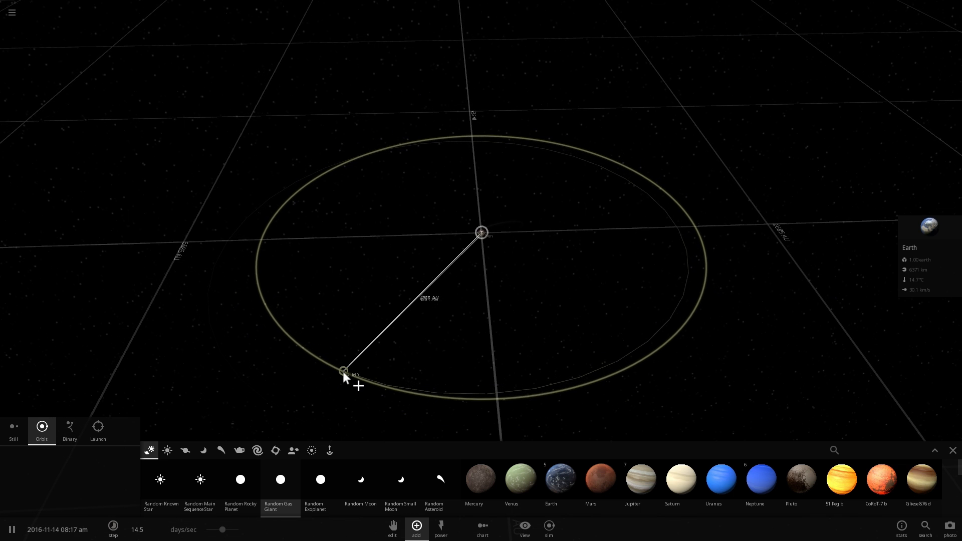
- Place the gas giant on a wide orbit to become 2MASS J2126-8140 with 15 Jupiter masses
click(341, 371)
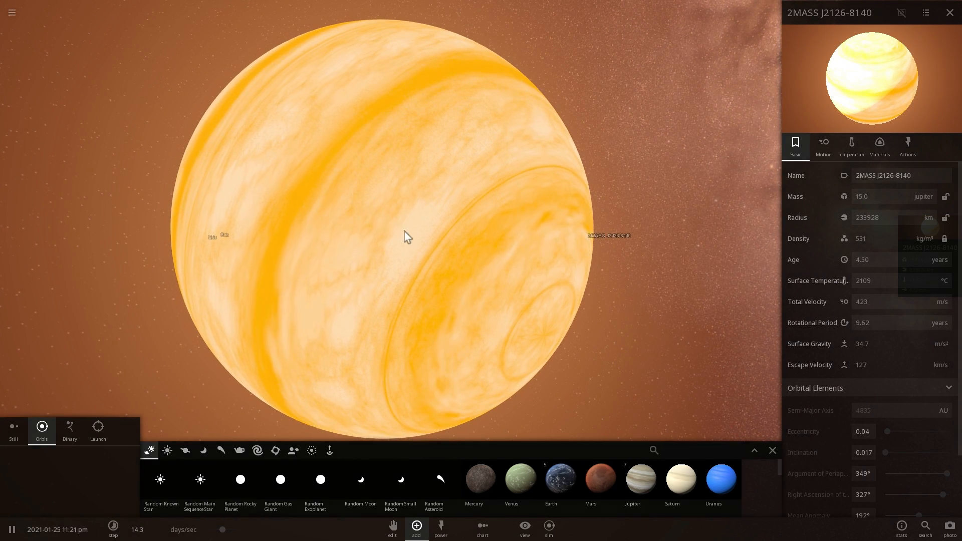
scroll(down, 3)
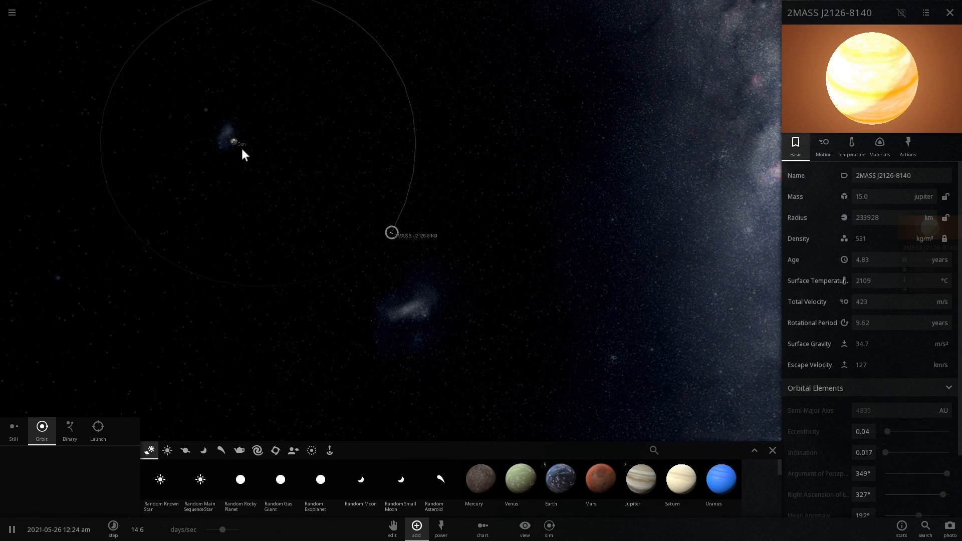
mouse_move(336, 212)
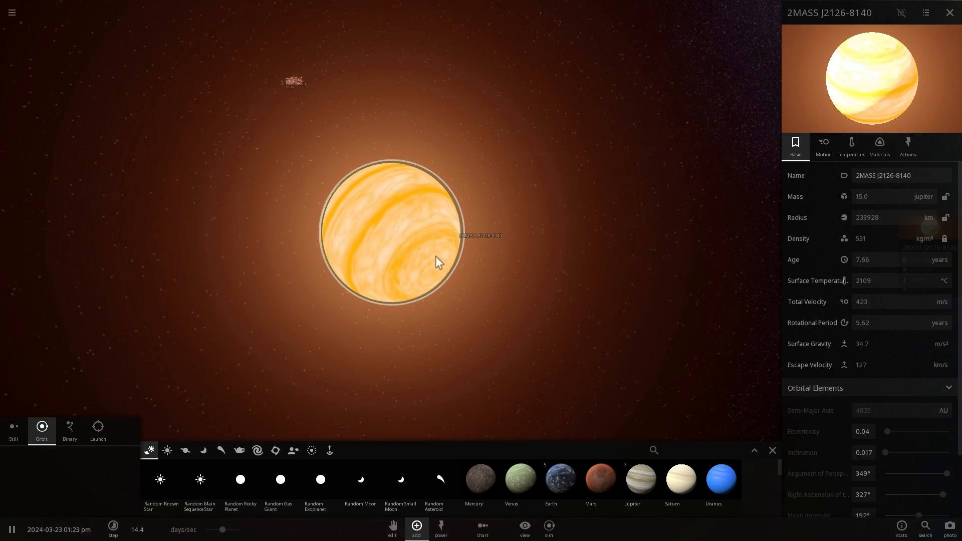
- Close the add-object catalogue and zoom out to show the planet's wide orbit
click(772, 450)
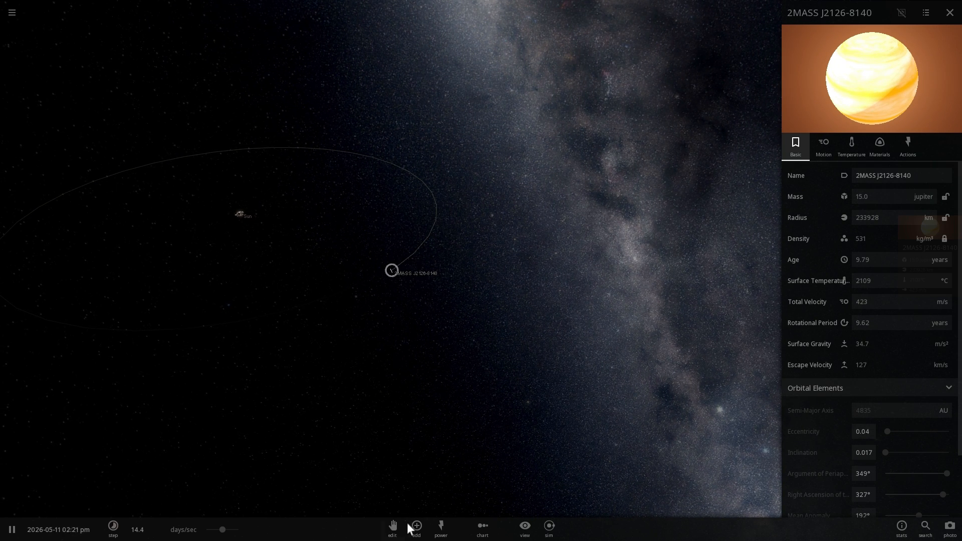
- Add a random main sequence star in orbit around 2MASS J2126-8140
click(415, 527)
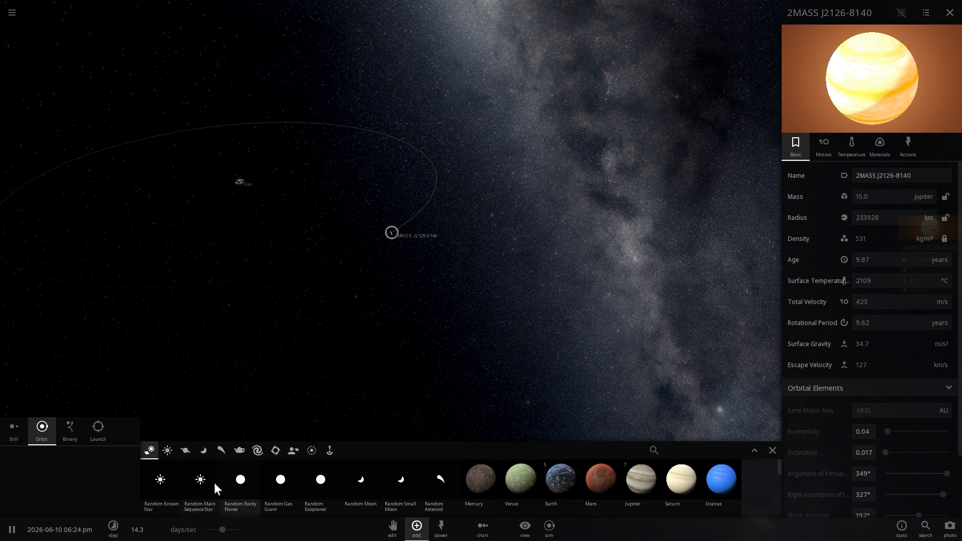
mouse_move(160, 480)
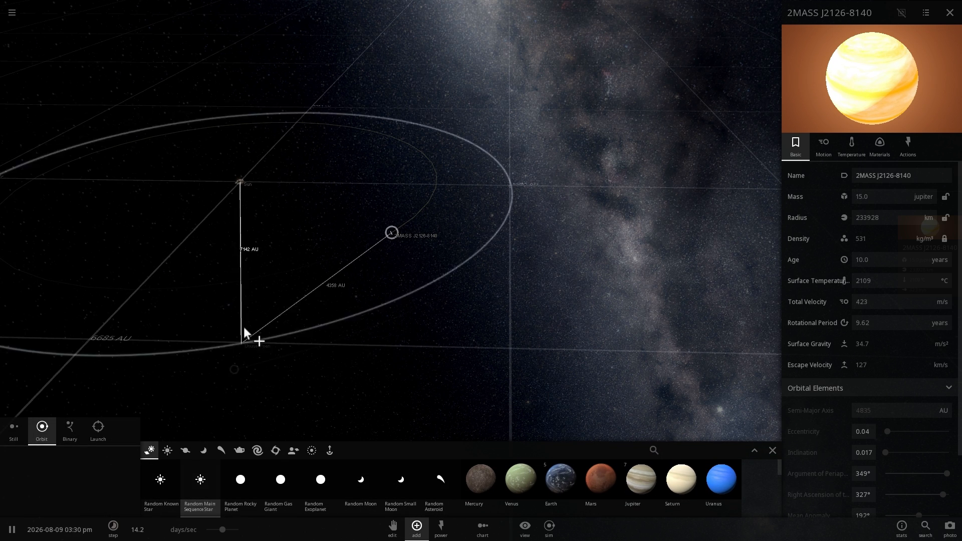
click(97, 430)
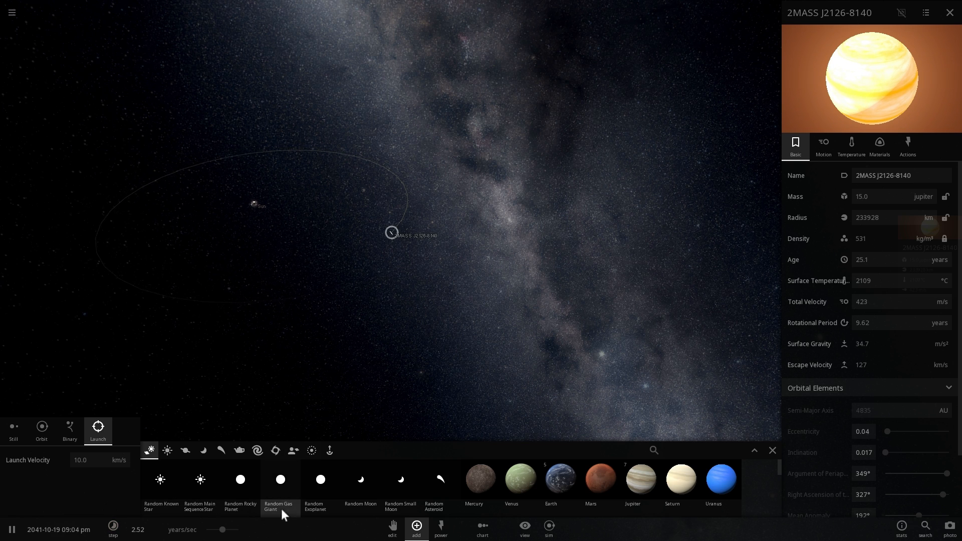
- Set the launch velocity to 1000 km/s for hurling the star Tascimanus Tu across the system
click(113, 528)
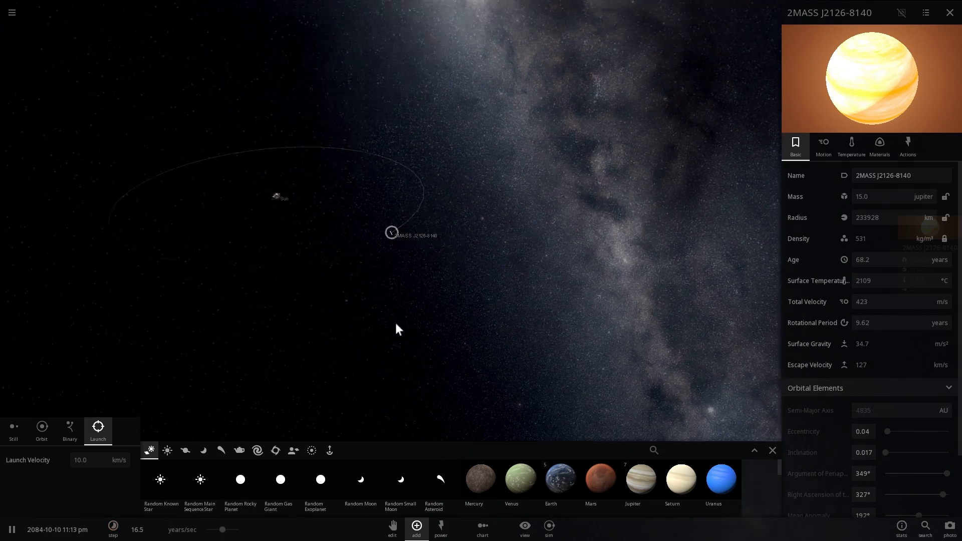
triple_click(80, 460)
text(1000)
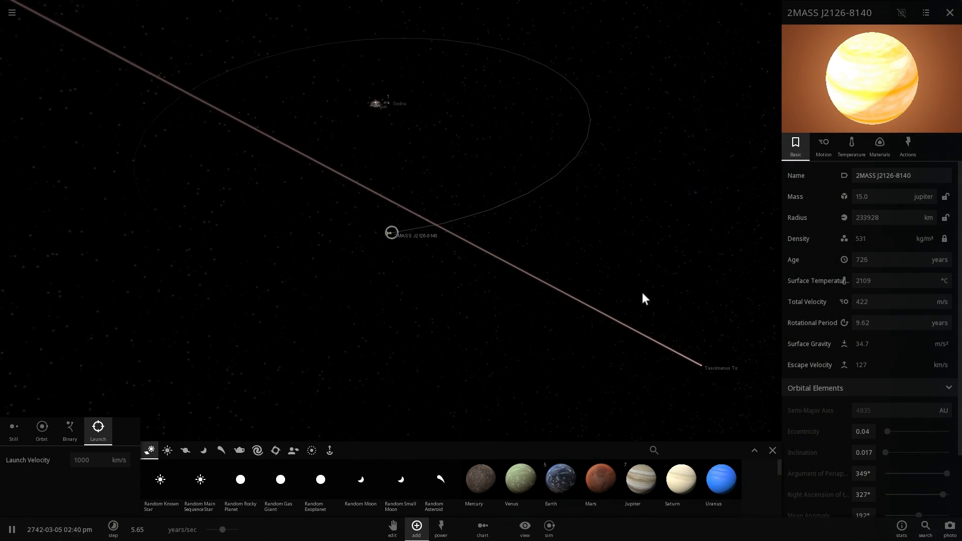
- Inspect the launched star Tascimanus Tu, then choose another Random Main Sequence Star to launch
click(721, 378)
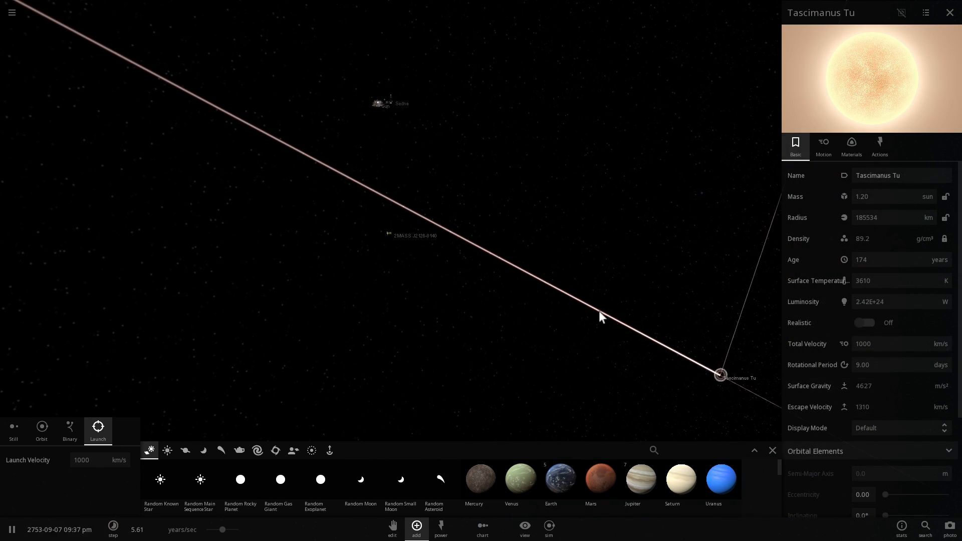
click(391, 233)
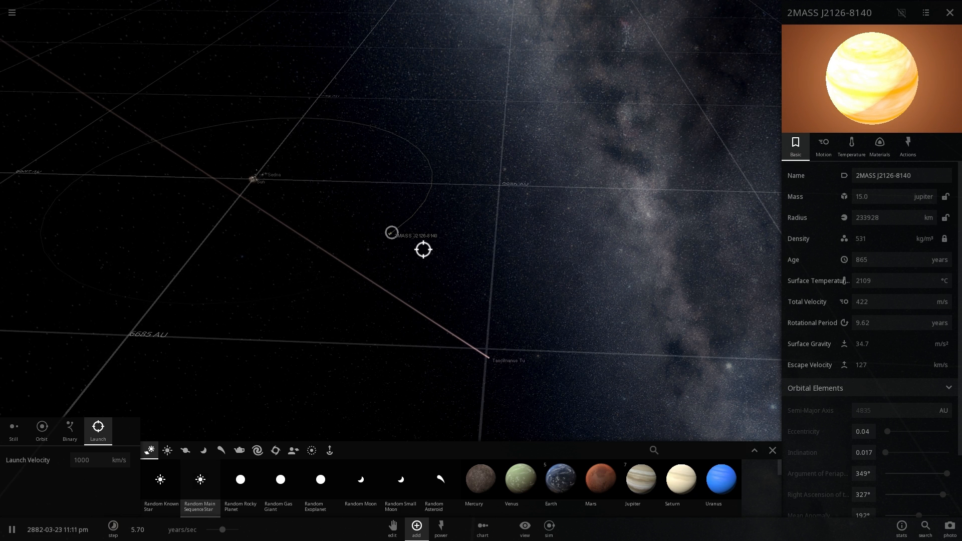
- Launch the star Tunate toward 2MASS J2126-8140 and select it for a close view
click(11, 530)
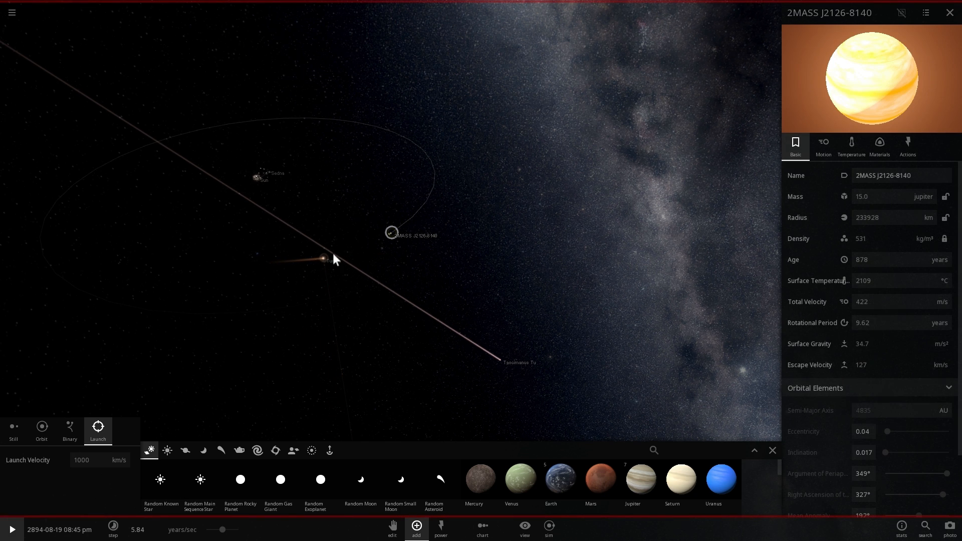
click(324, 258)
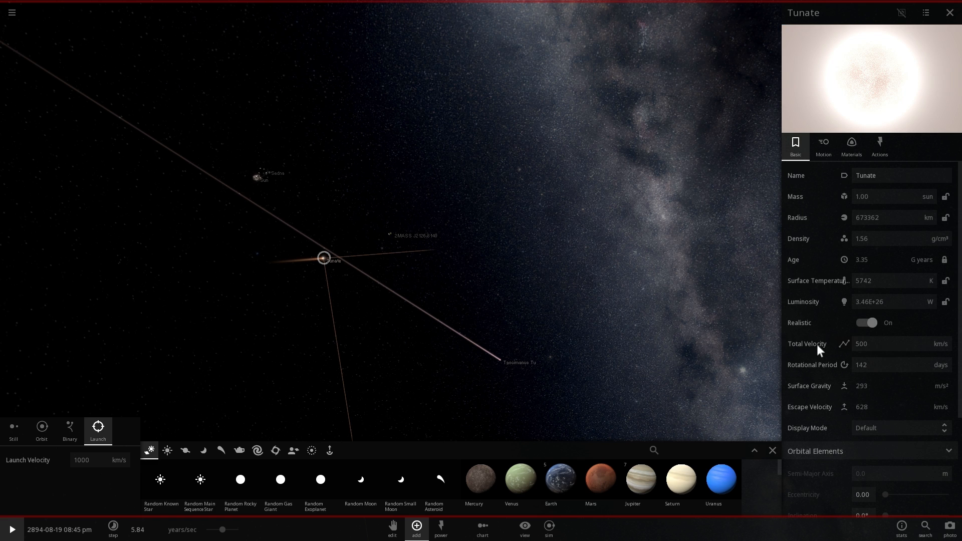
click(390, 232)
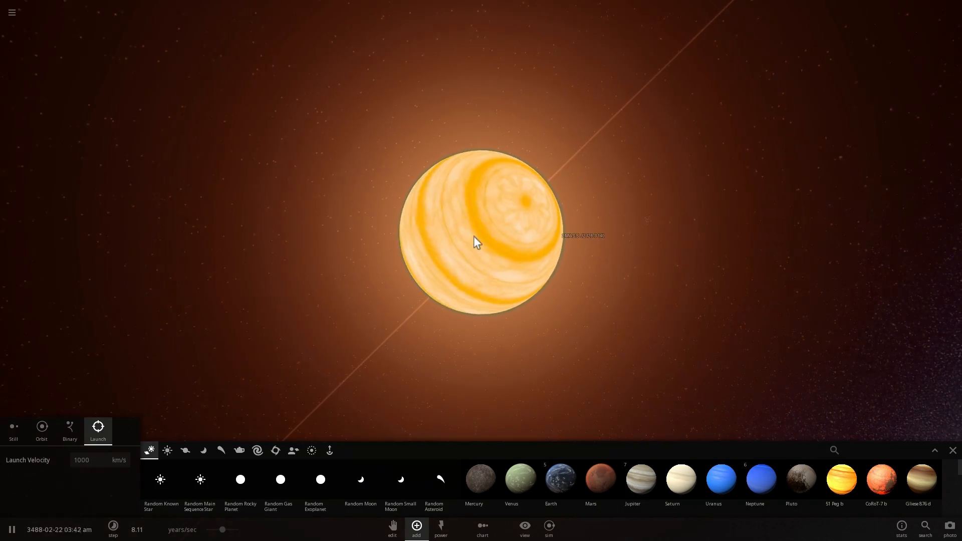
click(478, 242)
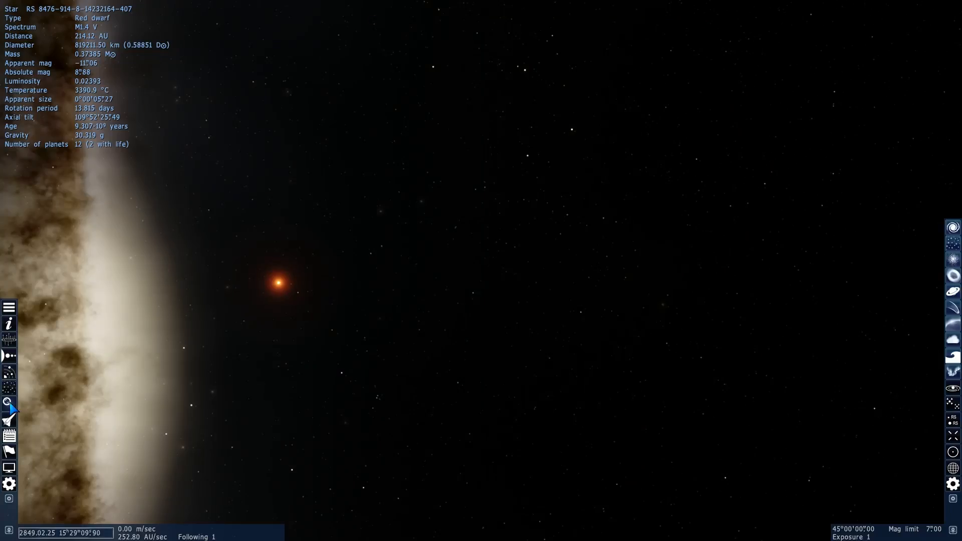
click(9, 403)
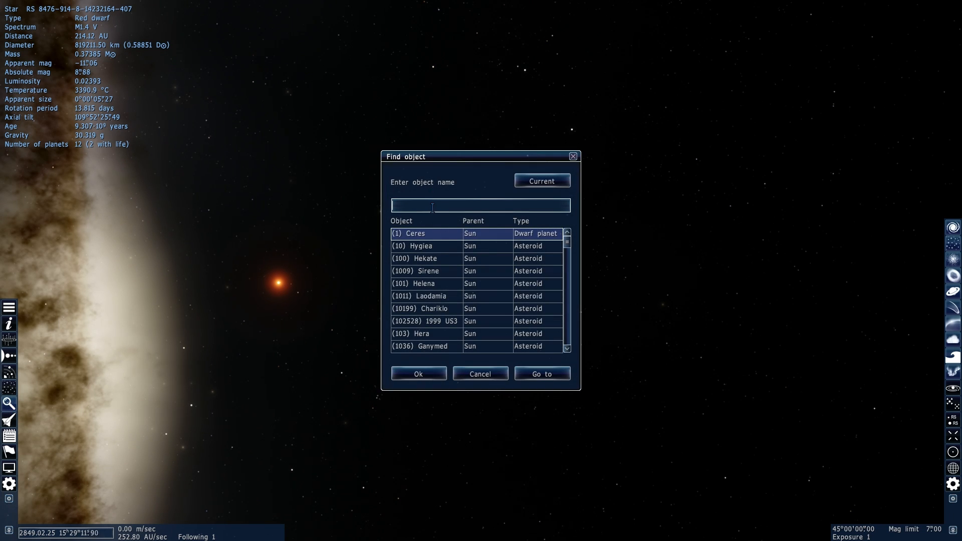
text(2mass)
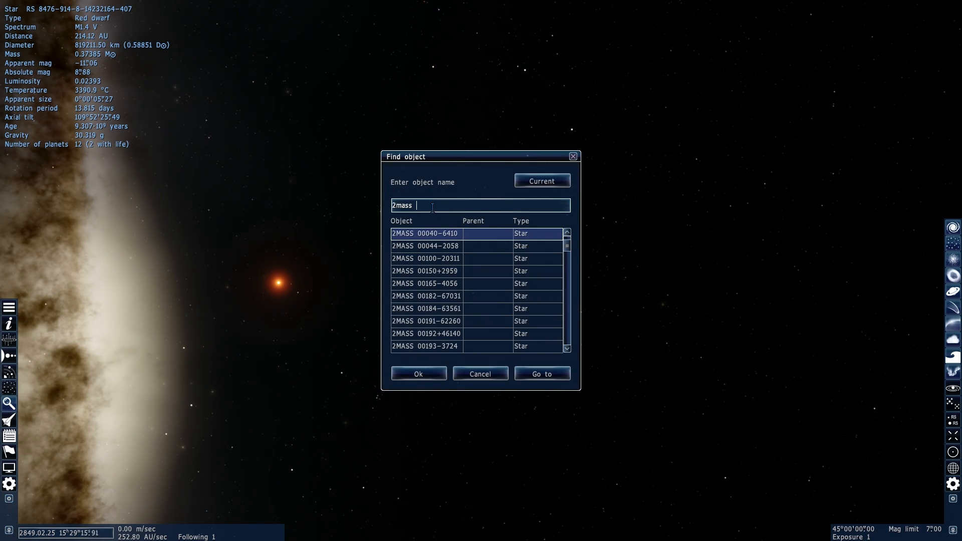
text(212)
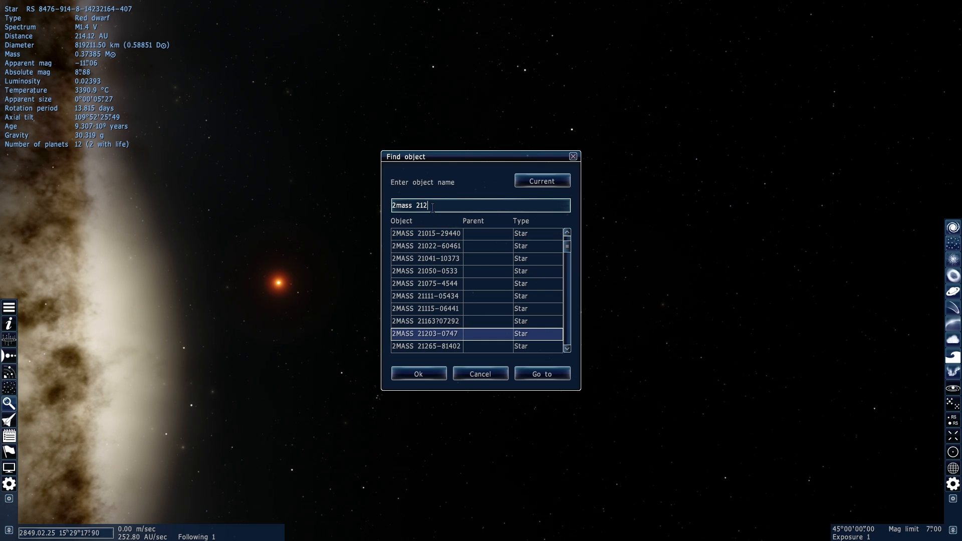
text(6)
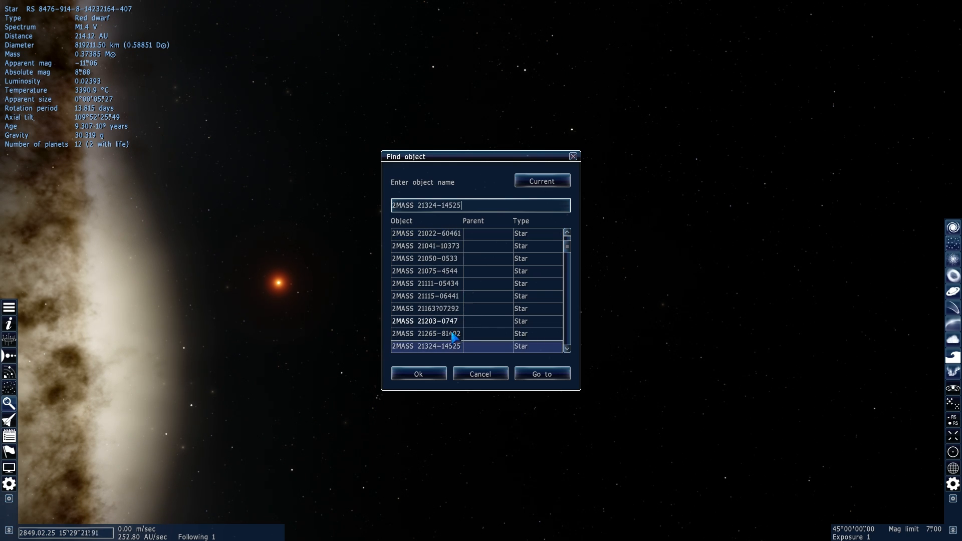
click(425, 333)
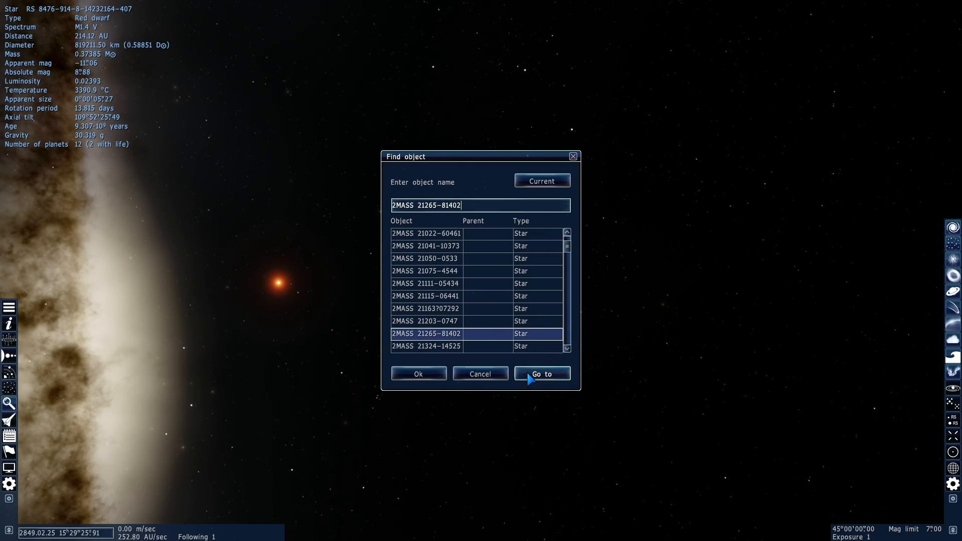
click(542, 374)
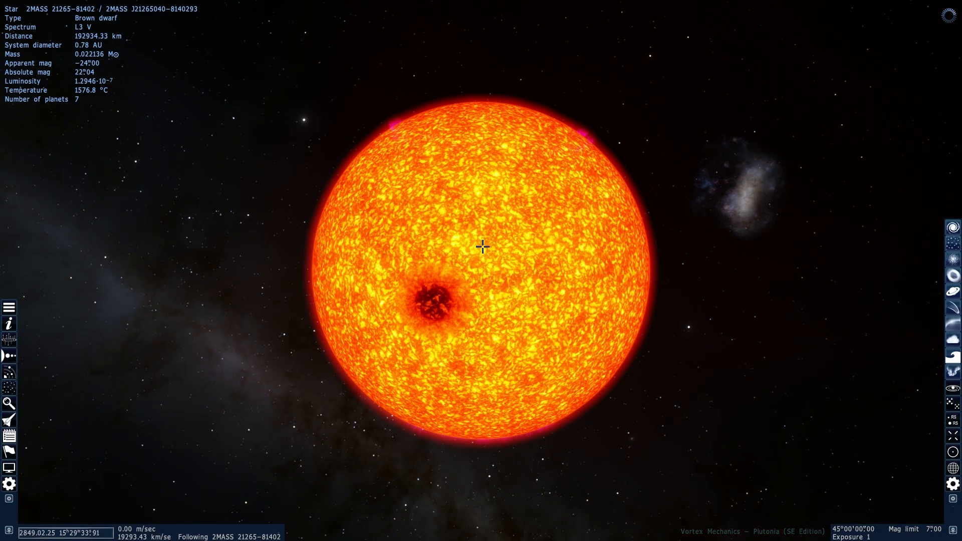
scroll(up, 3)
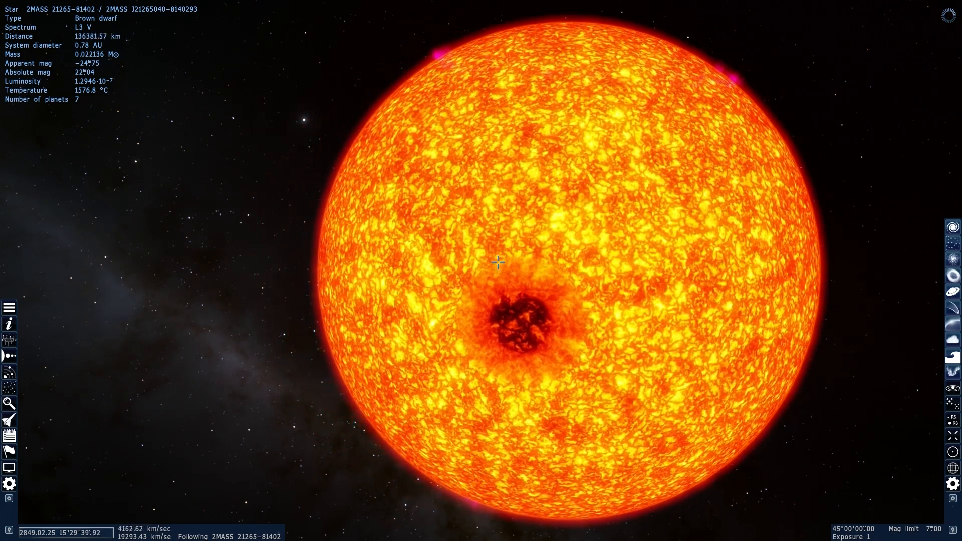
scroll(down, 3)
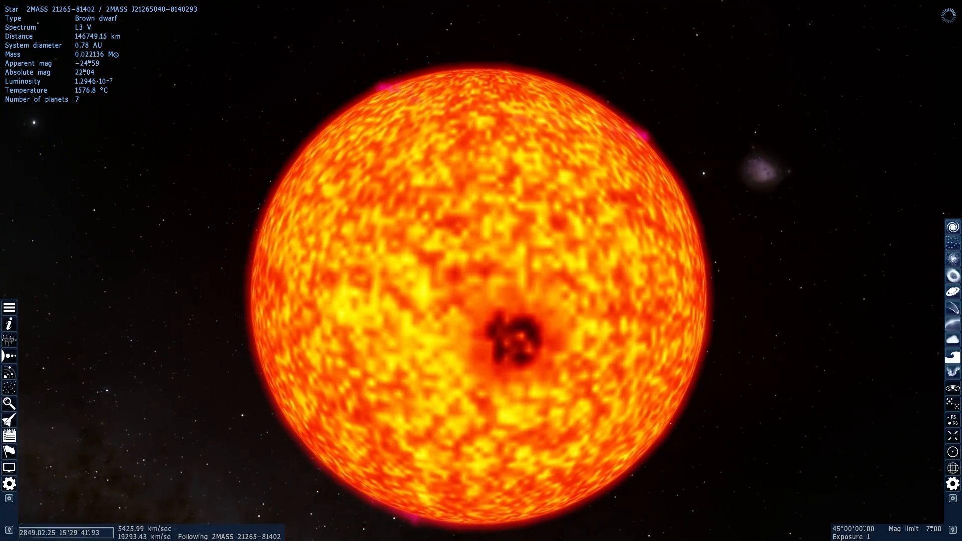
scroll(down, 3)
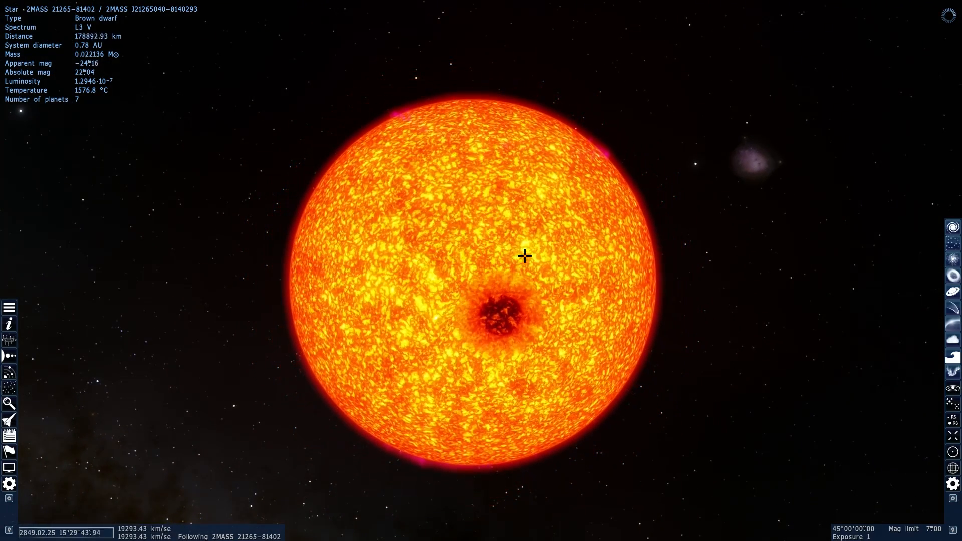
scroll(down, 3)
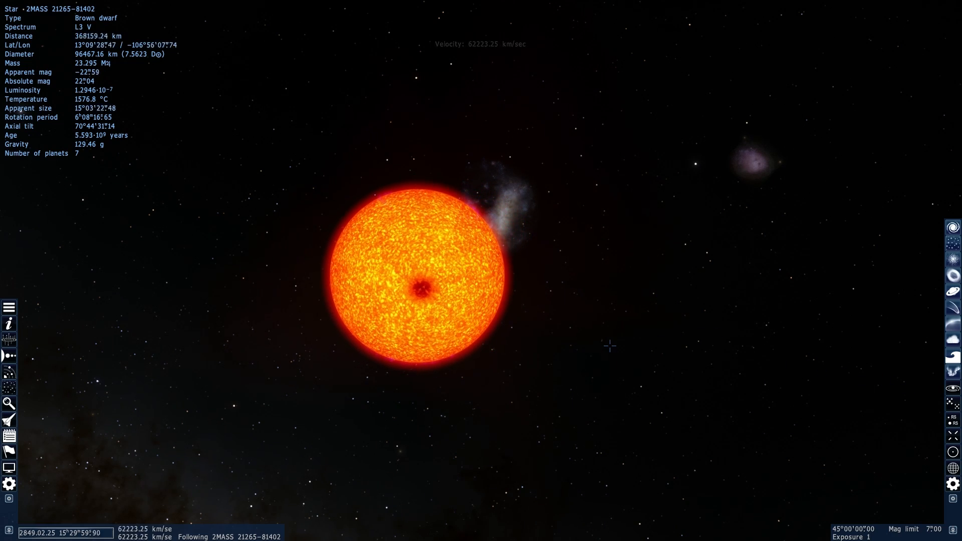
scroll(up, 3)
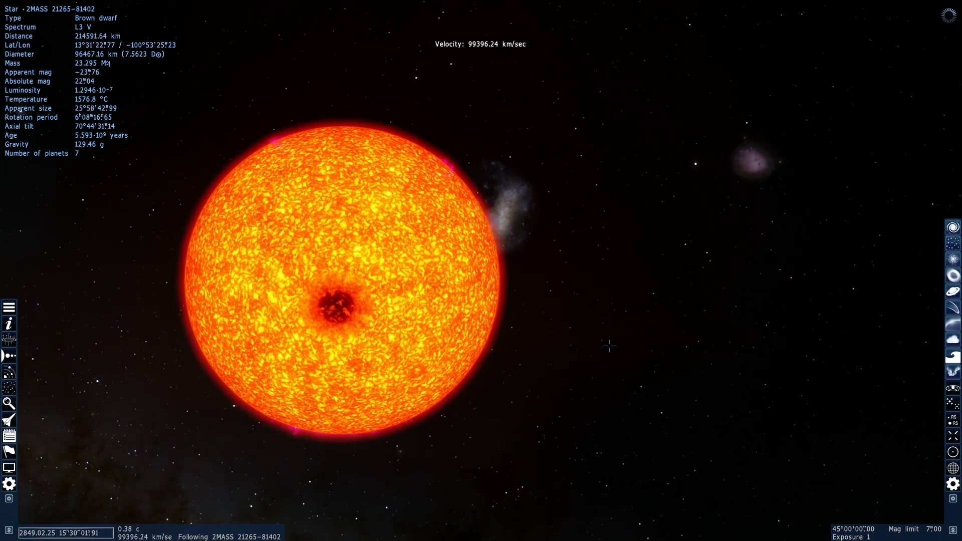
click(953, 387)
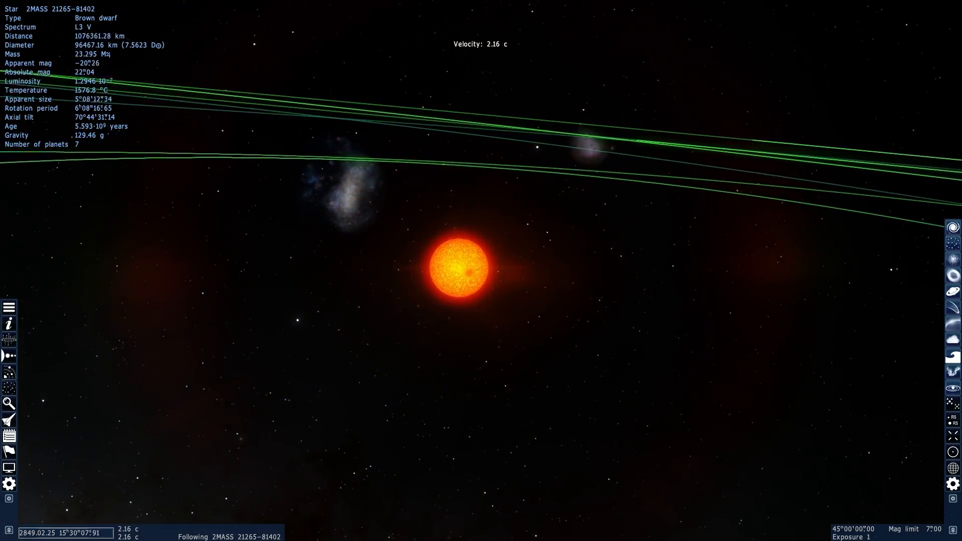
scroll(down, 3)
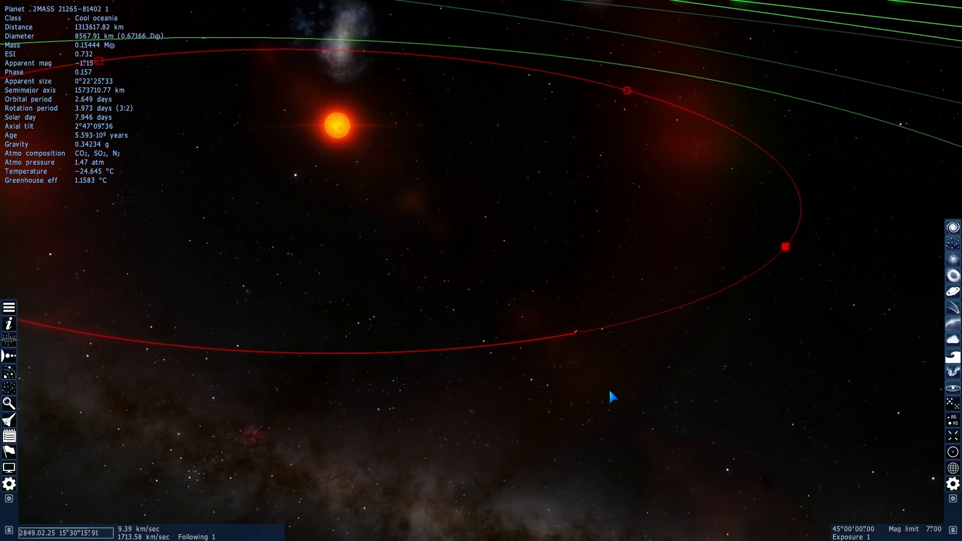
scroll(down, 3)
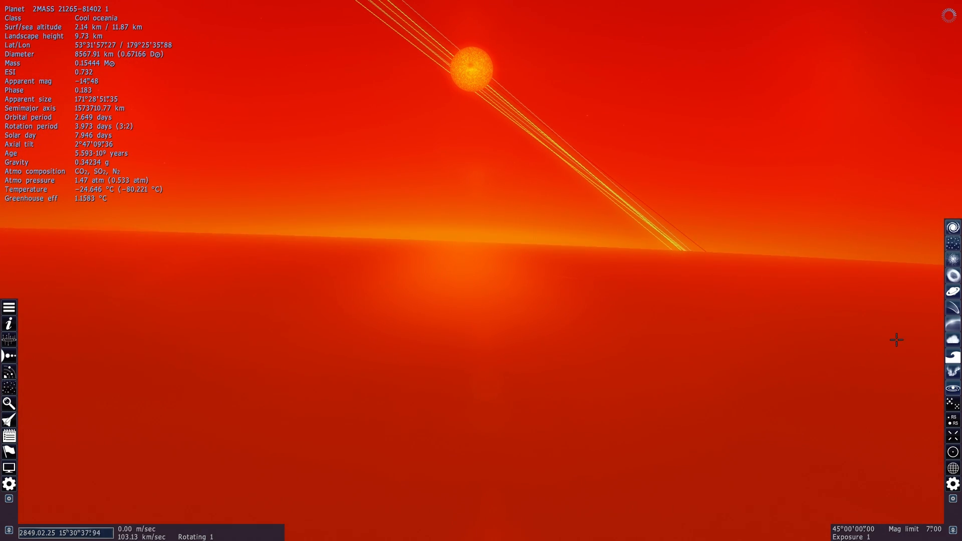
key(o)
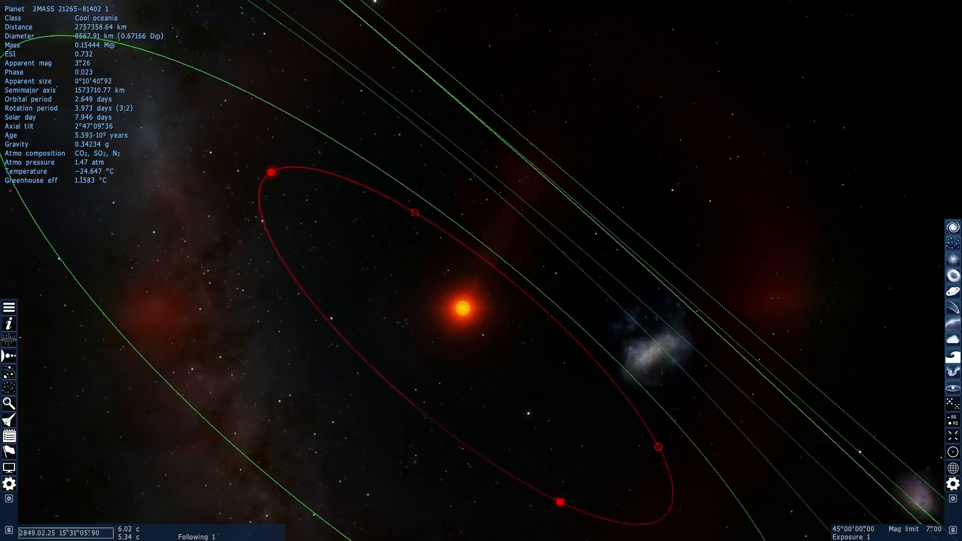
scroll(down, 3)
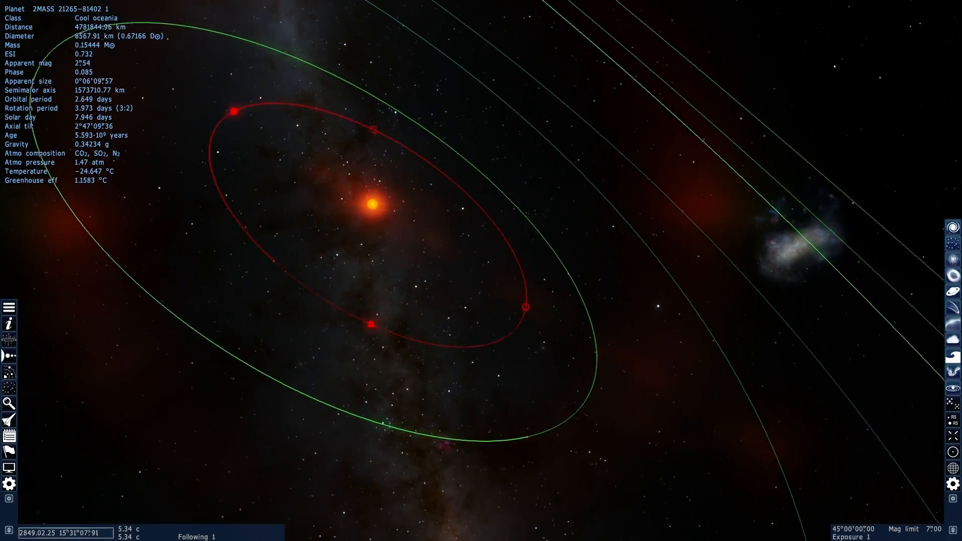
click(472, 452)
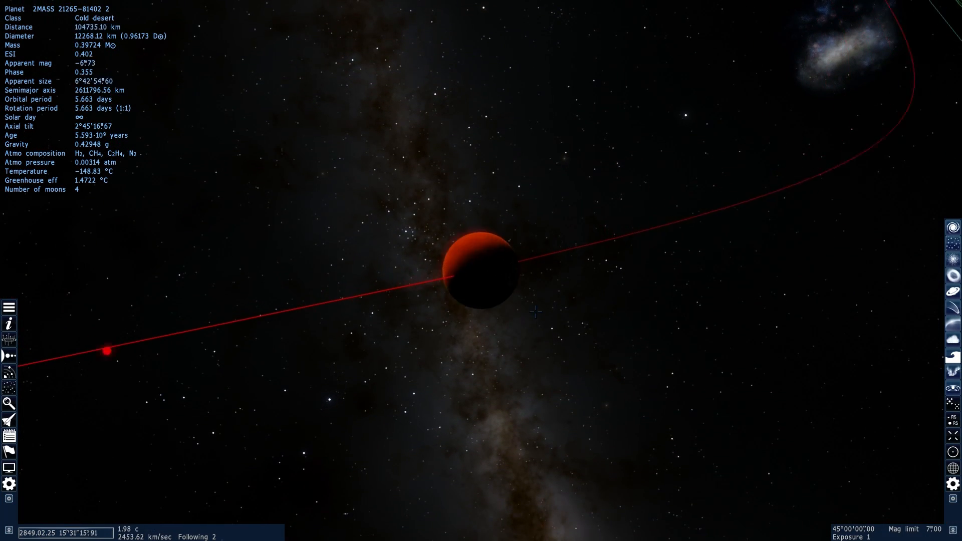
scroll(up, 3)
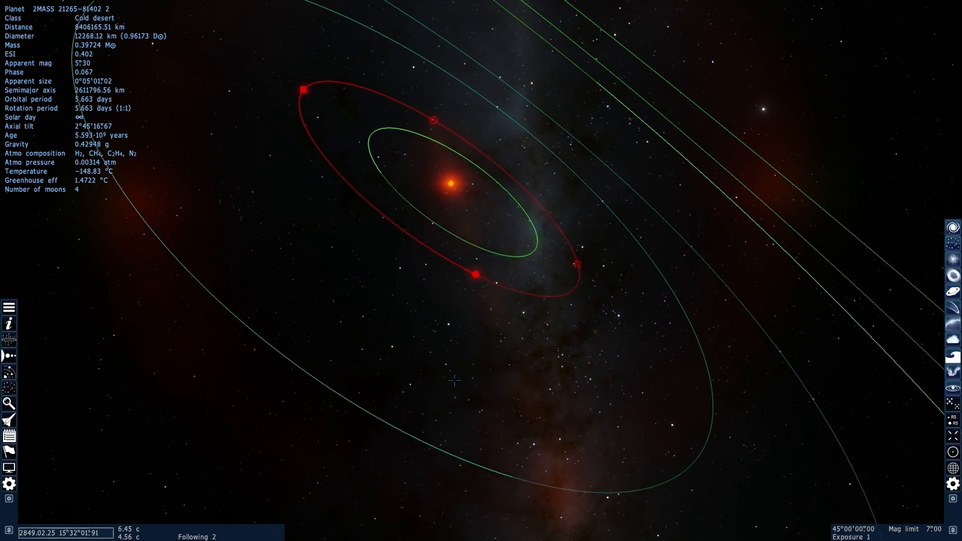
scroll(down, 3)
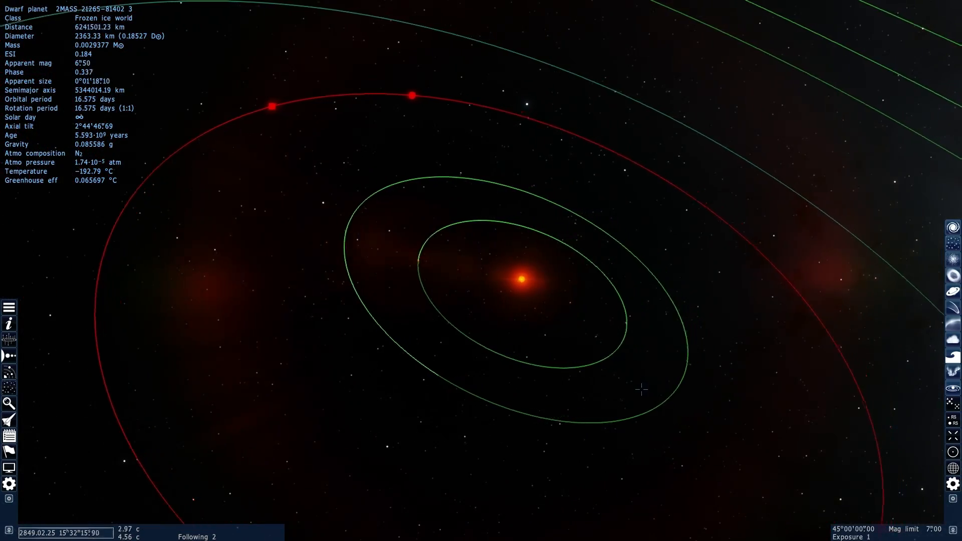
scroll(down, 3)
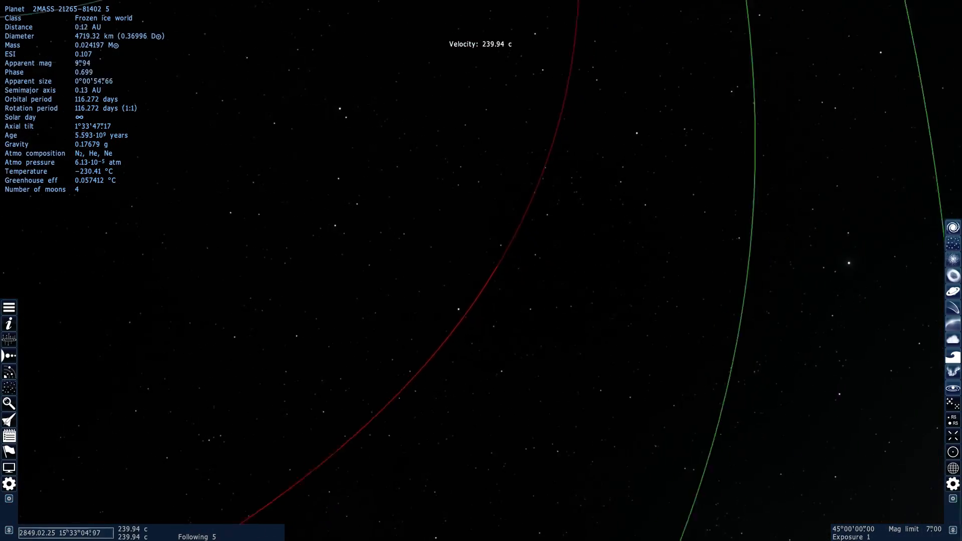
scroll(down, 3)
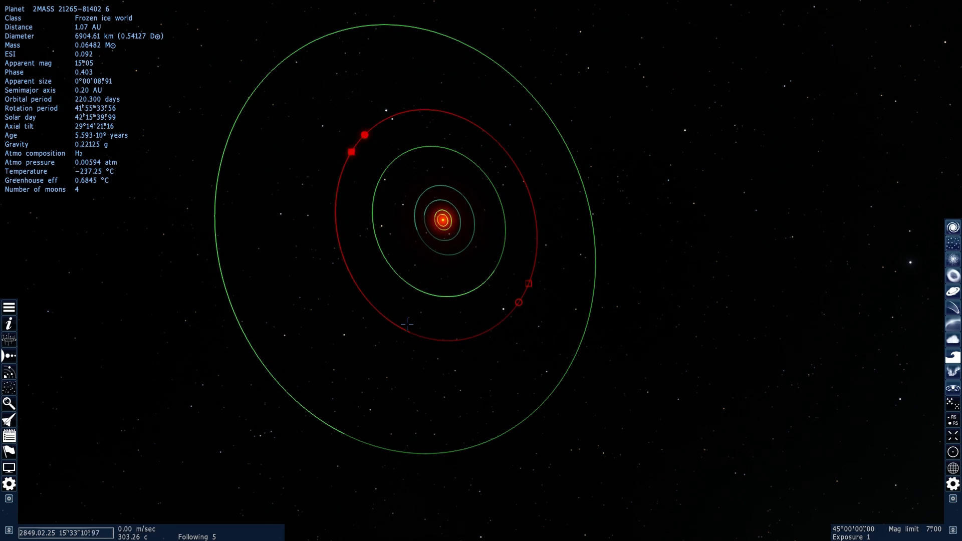
mouse_move(345, 433)
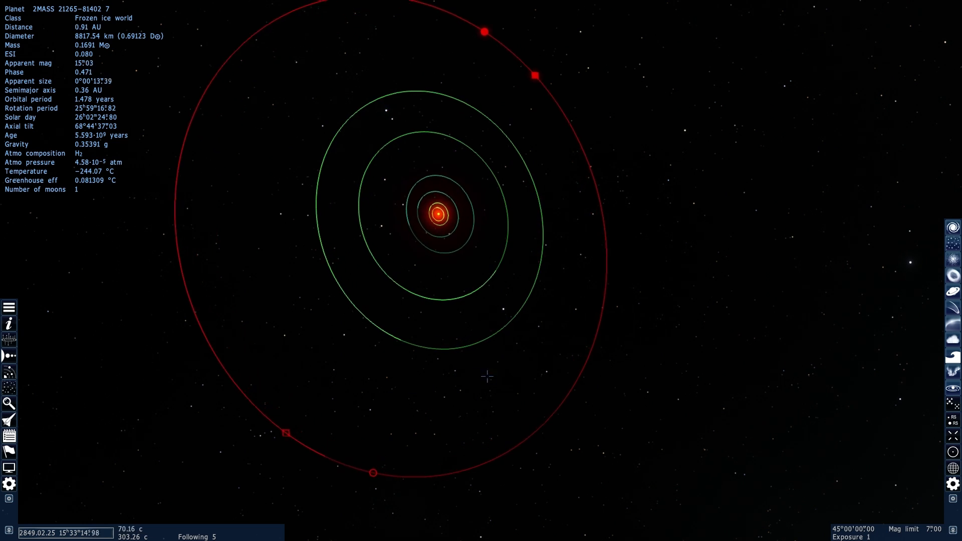
scroll(down, 3)
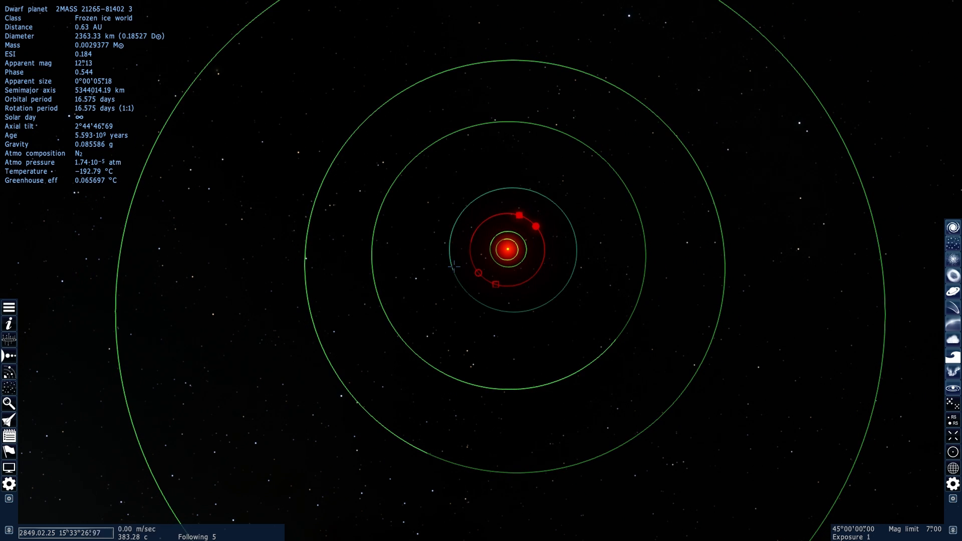
scroll(down, 3)
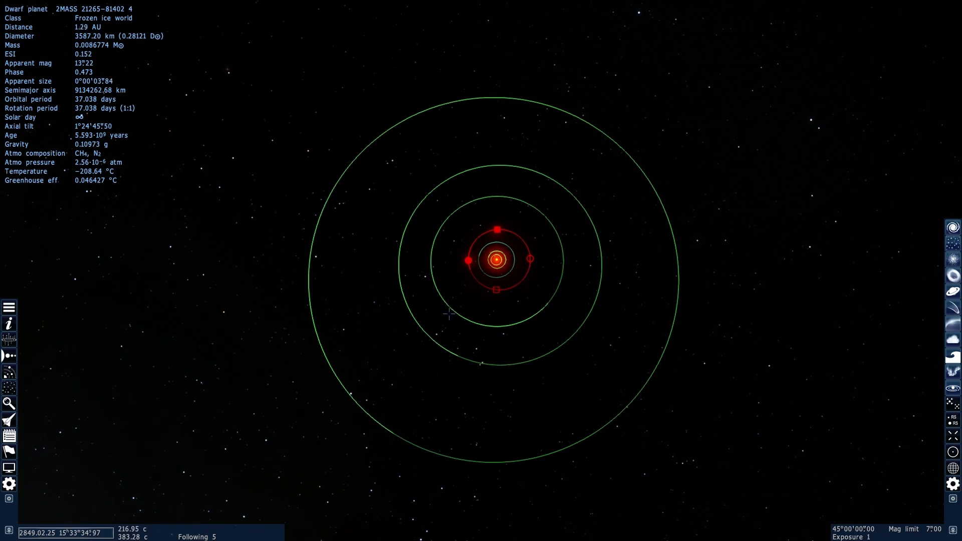
click(496, 260)
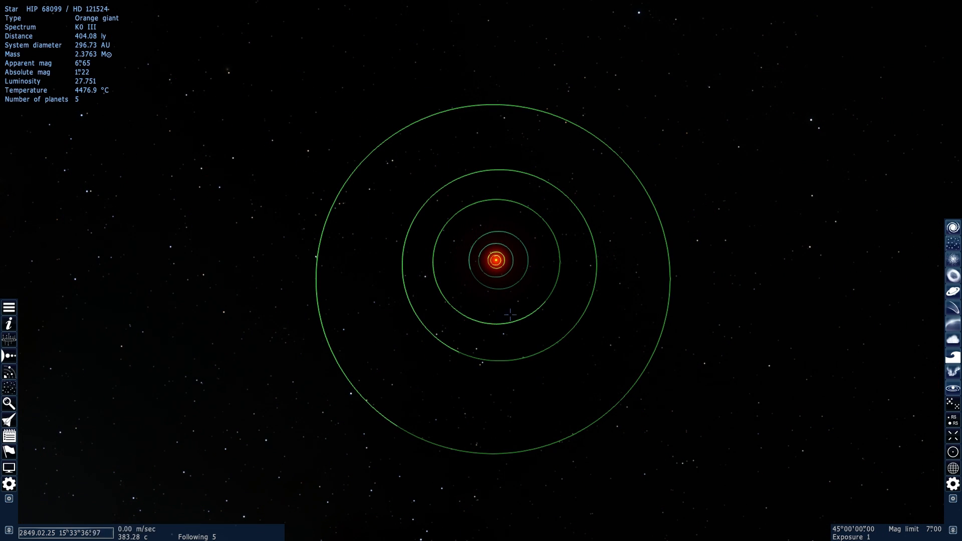
click(503, 324)
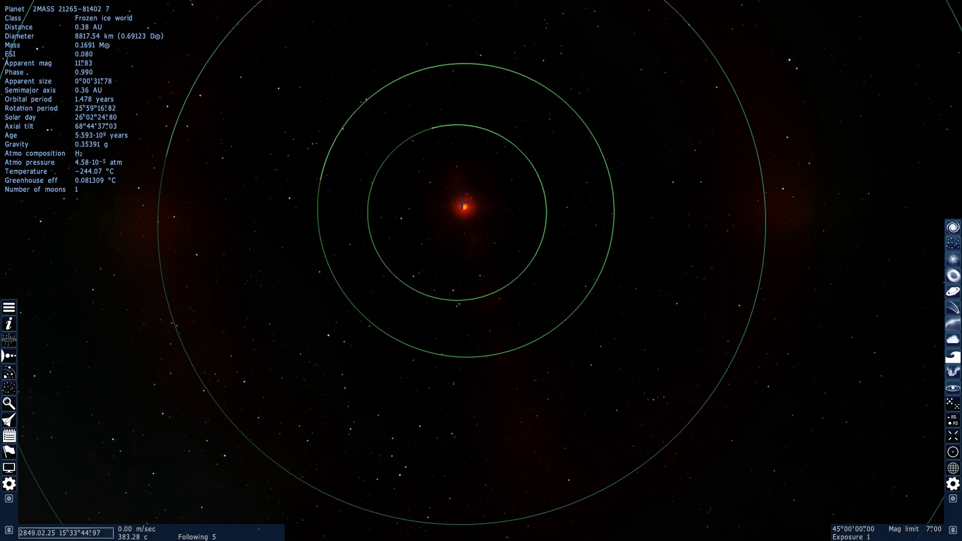
click(462, 208)
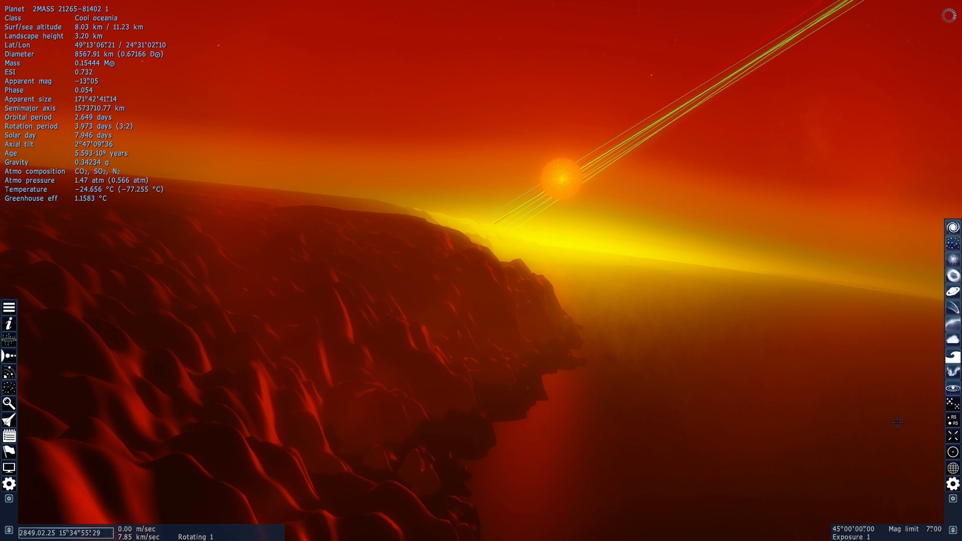
- Turn off orbit lines for a clear view of oceania planet 1's shore and star
key(o)
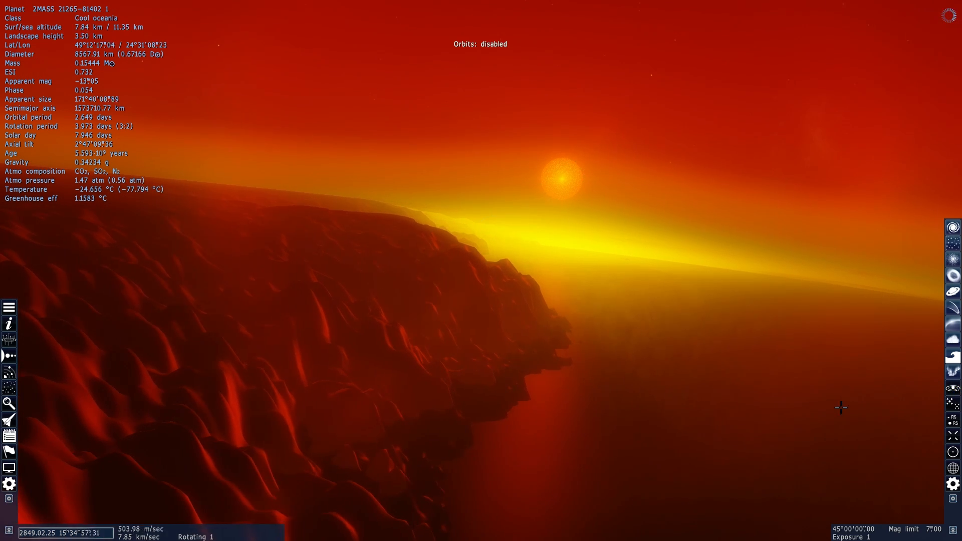